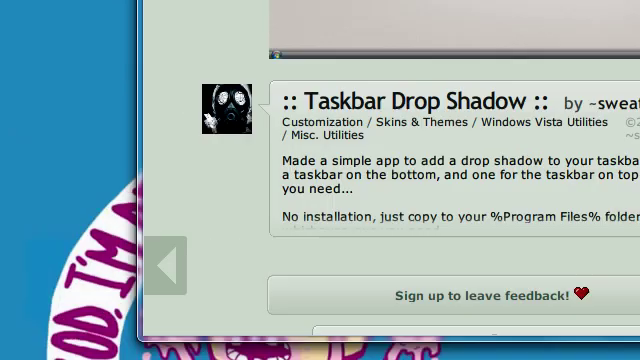
Scroll the DeviantArt page and download the Taskbar Drop Shadow ZIP (995 KB)
scroll(up, 3)
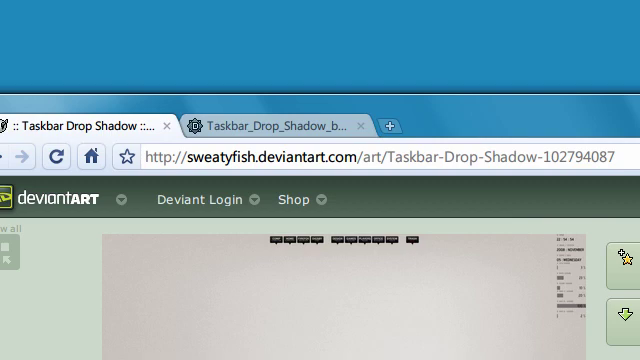
scroll(down, 3)
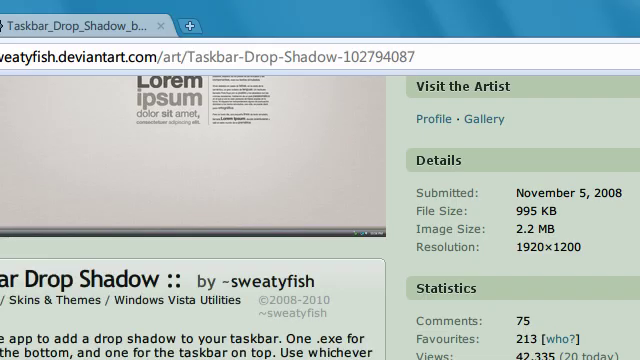
scroll(down, 3)
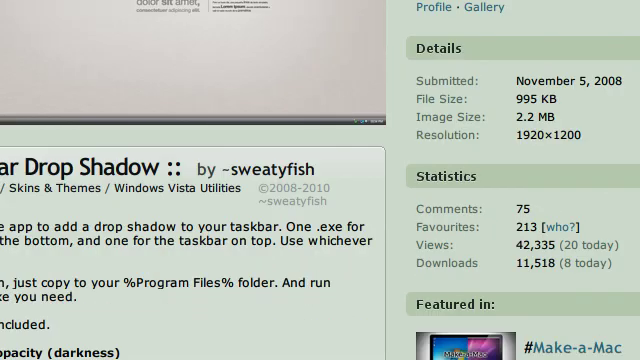
scroll(down, 3)
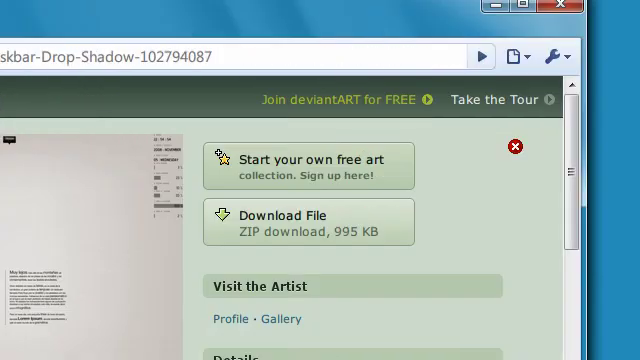
scroll(down, 3)
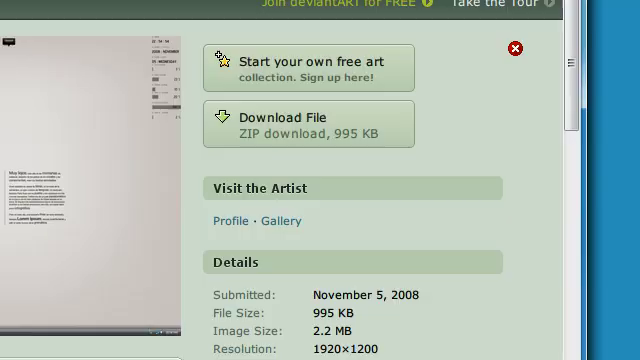
click(513, 50)
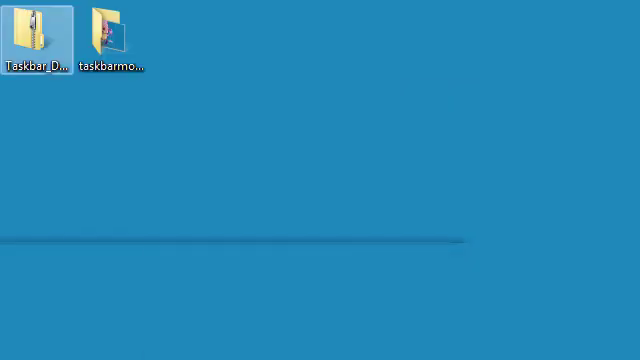
Extract the Taskbar_Drop_Shadow ZIP onto the desktop with 7-Zip's Extract Here
right_click(35, 30)
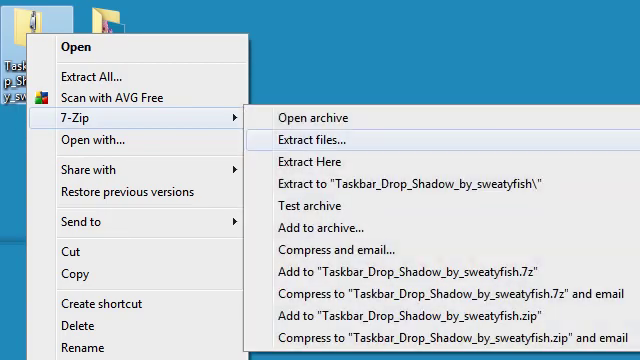
click(312, 131)
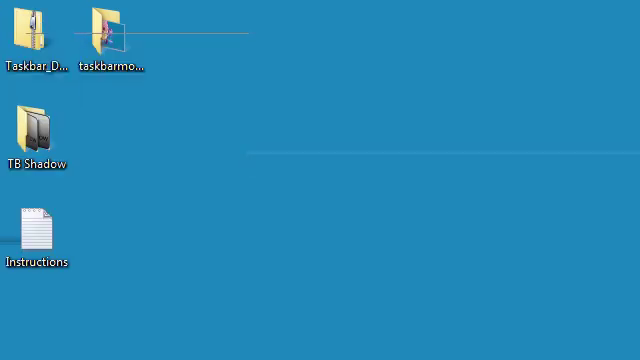
right_click(30, 25)
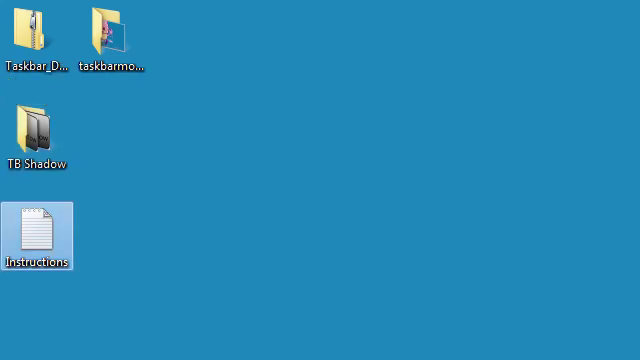
Open the Instructions file in Notepad and scroll through the setup notes
double_click(37, 230)
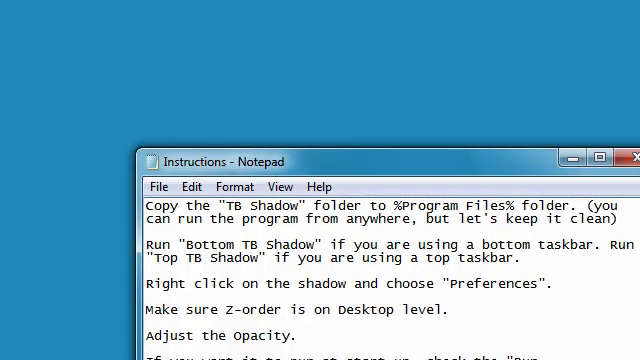
scroll(down, 3)
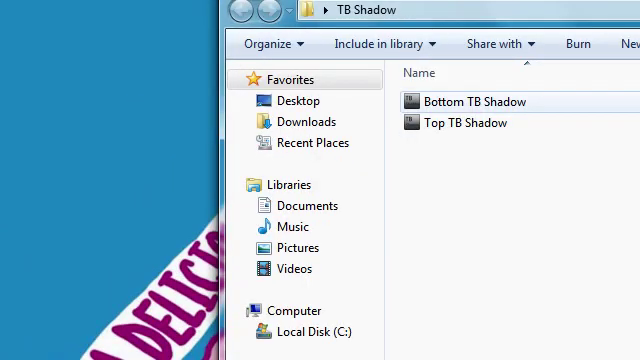
Run Bottom TB Shadow from the TB Shadow folder and bring up the shadow's menu
click(470, 148)
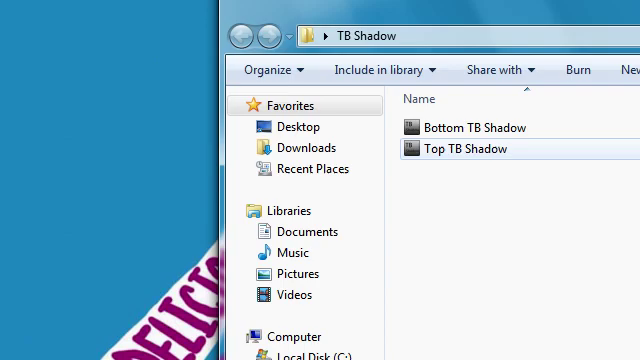
mouse_move(462, 148)
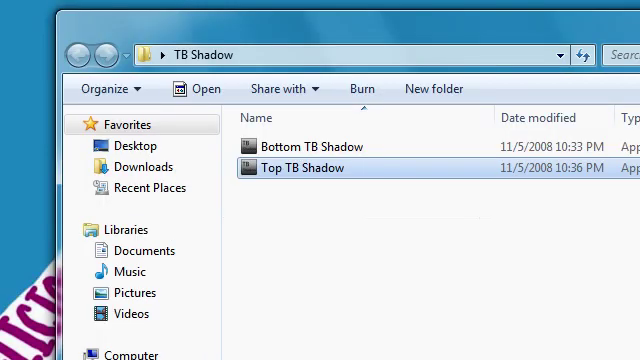
click(313, 146)
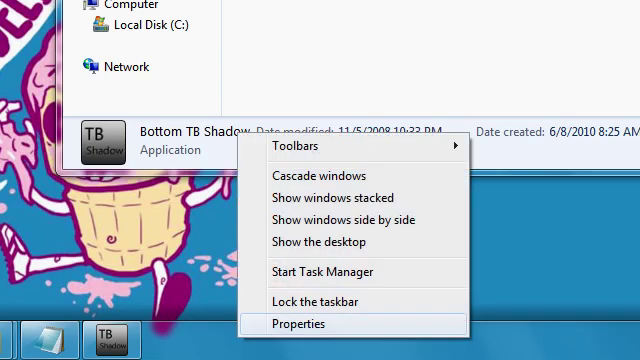
click(305, 324)
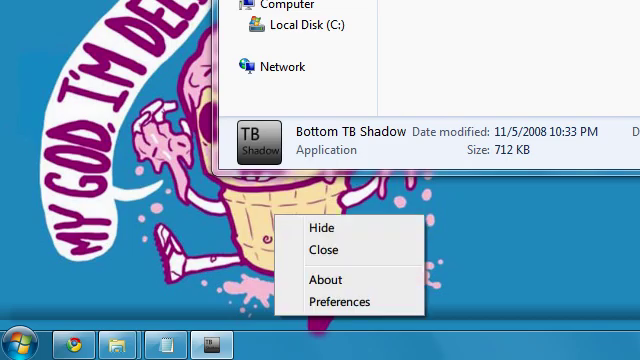
Open Preferences from the shadow menu, then Configure the Shadow settings
click(341, 301)
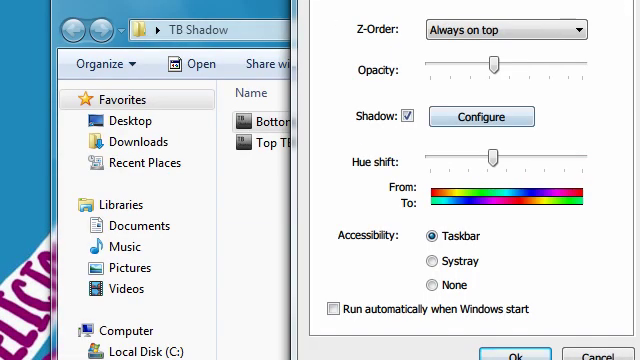
click(482, 117)
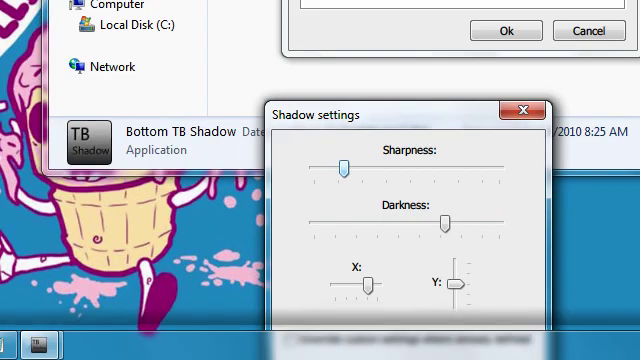
Drag a Shadow settings slider slightly right, then close the dialog
drag(343, 166, 362, 166)
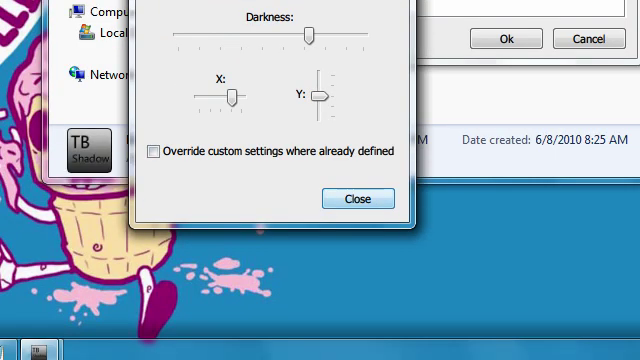
click(359, 198)
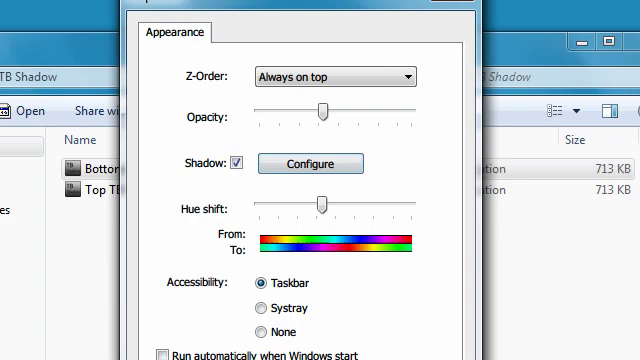
Sweep the Hue shift slider to maximum, then settle it just past the middle
drag(316, 203, 382, 203)
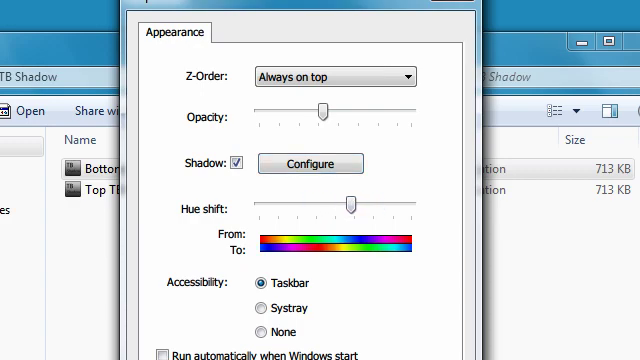
drag(350, 204, 405, 204)
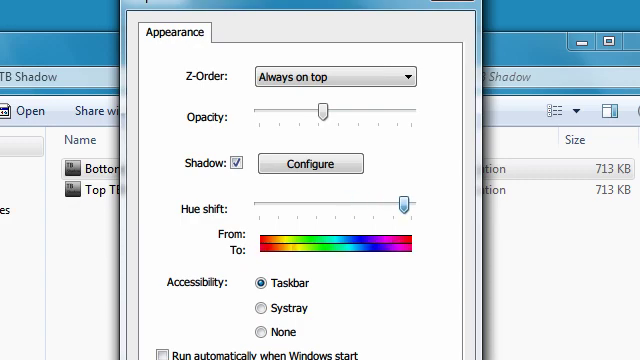
drag(405, 202, 335, 202)
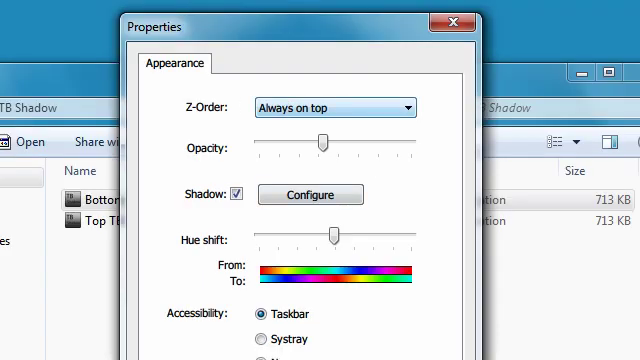
Open the Z-Order dropdown showing Always on top, Normal level and Desktop level
click(410, 107)
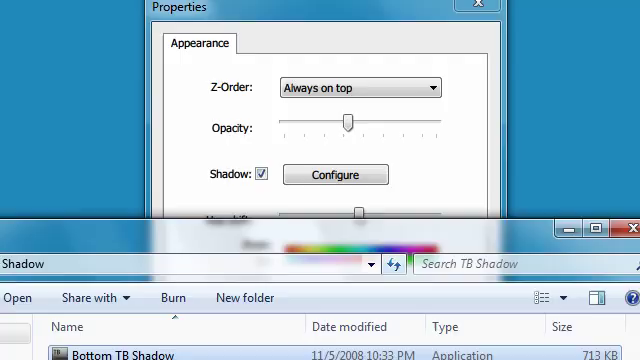
click(431, 88)
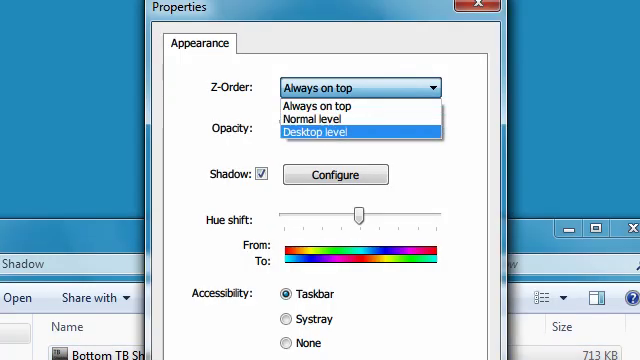